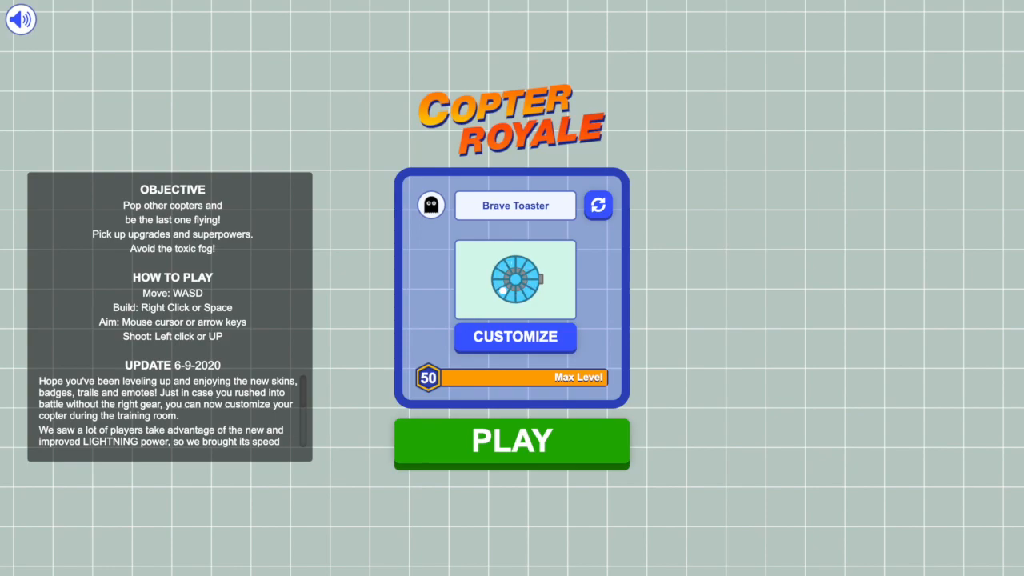
mouse_move(1013, 354)
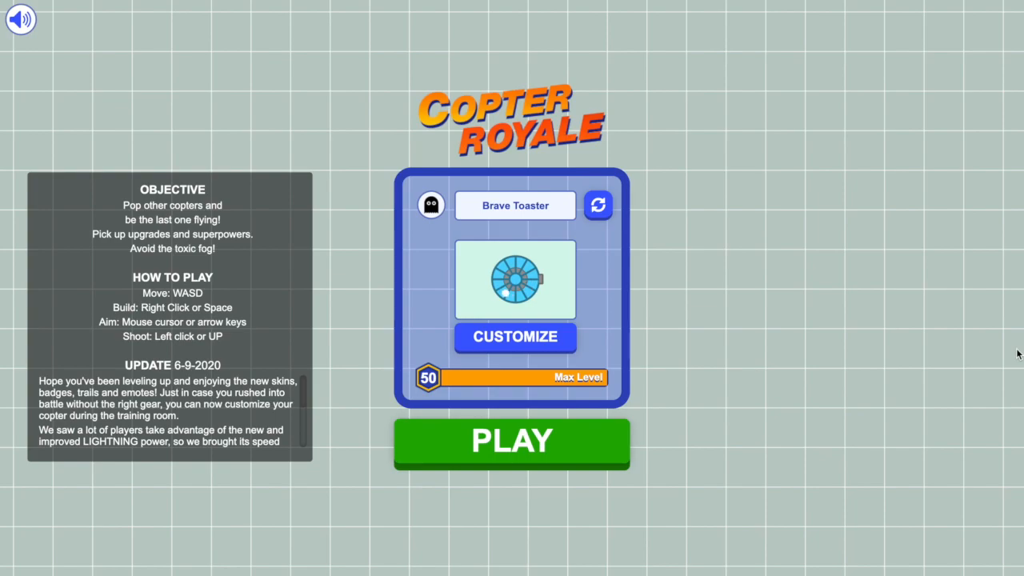
Step: Start a new match from the lobby and choose Play New Game after being popped
left_click(511, 442)
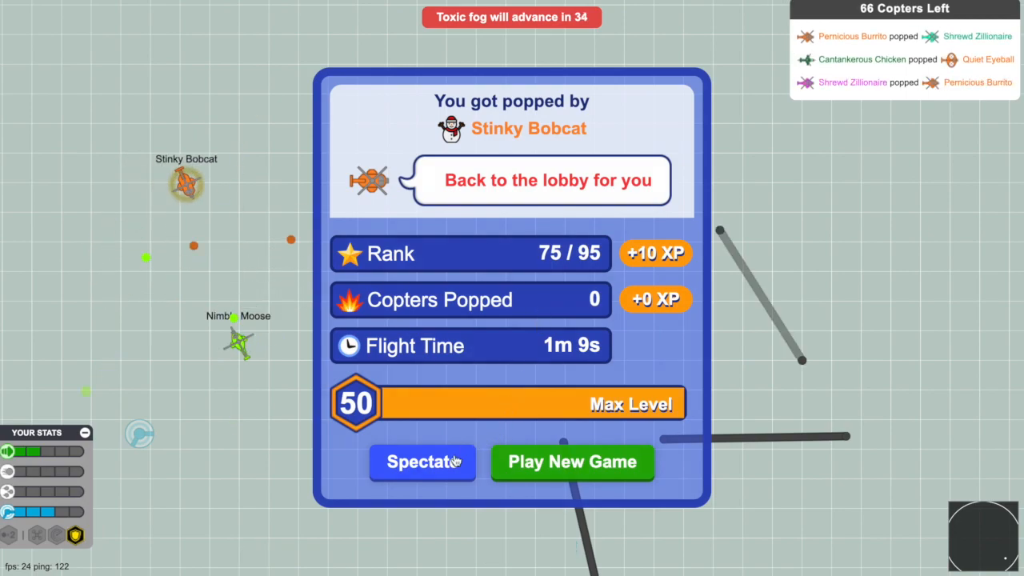
left_click(422, 462)
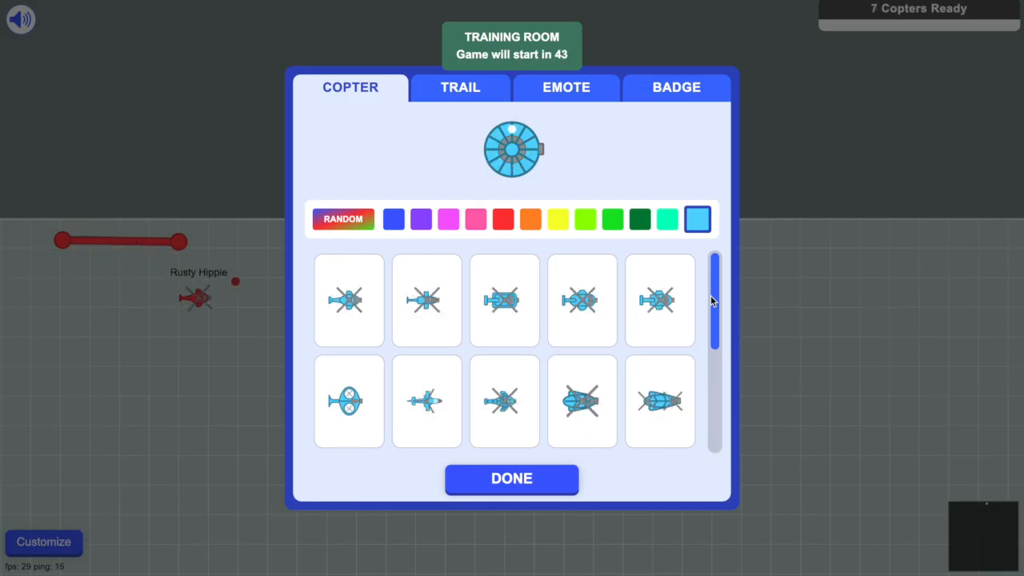
Step: Equip the rainbow trail from the Trail tab of the copter customization
scroll("down", 3)
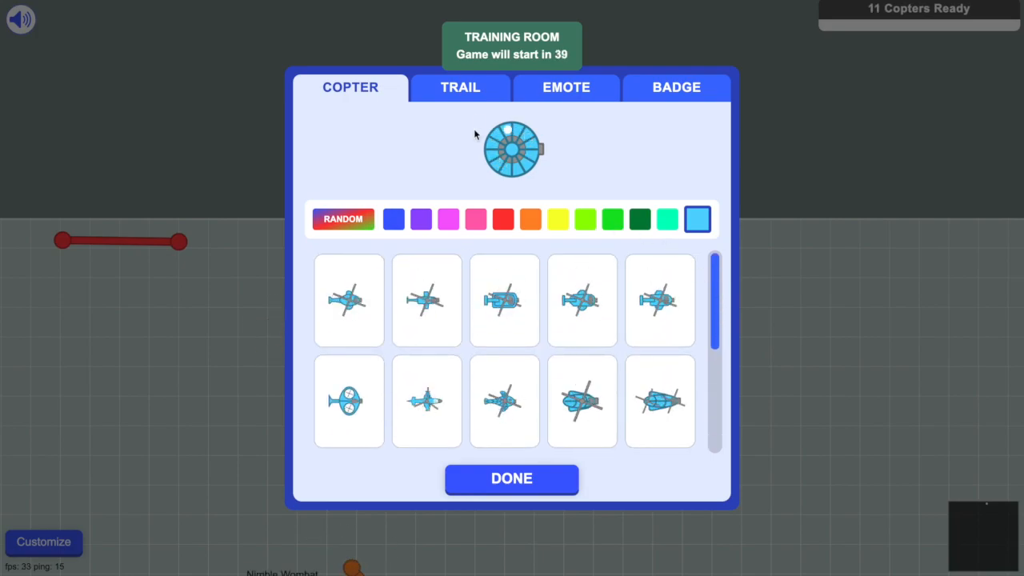
left_click(459, 87)
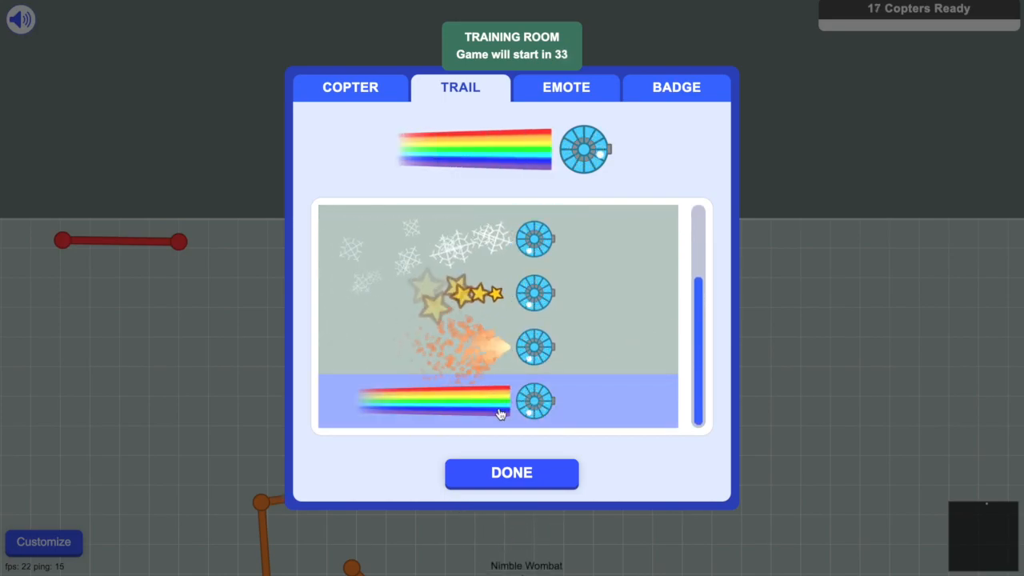
left_click(511, 473)
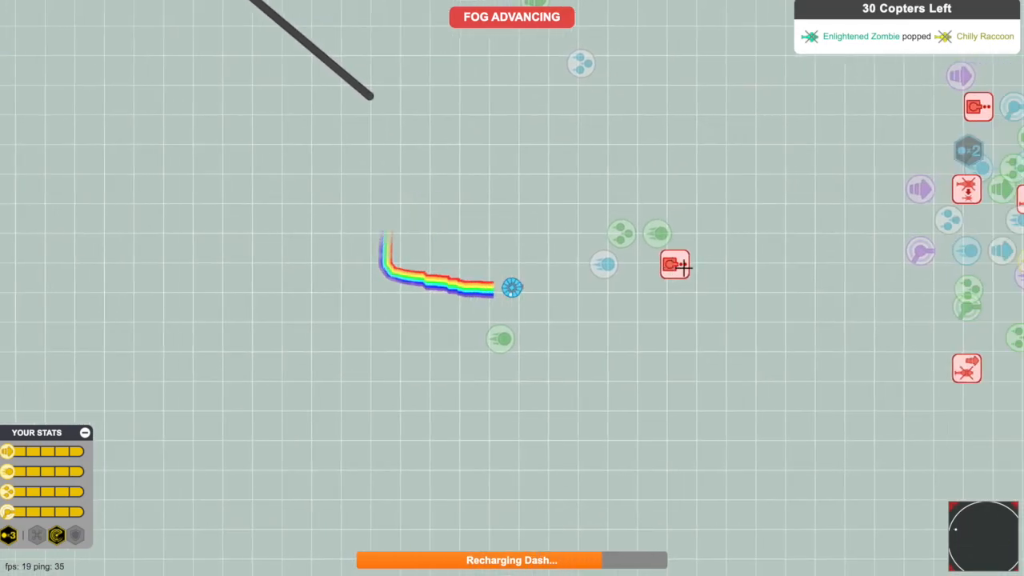
Step: Fly until popped (rank 17 of 95, one kill), then dismiss the results card
key("space")
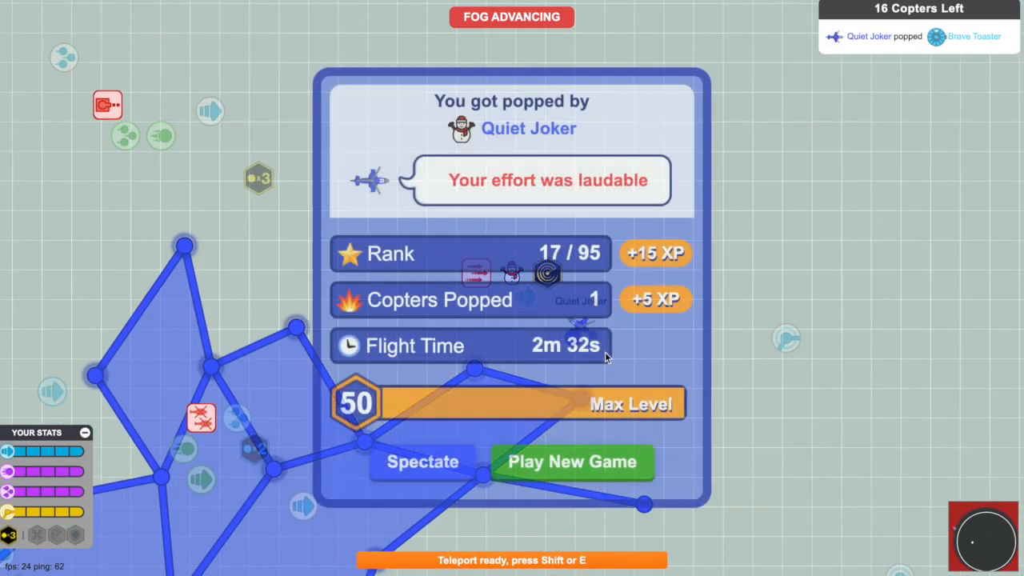
left_click(573, 462)
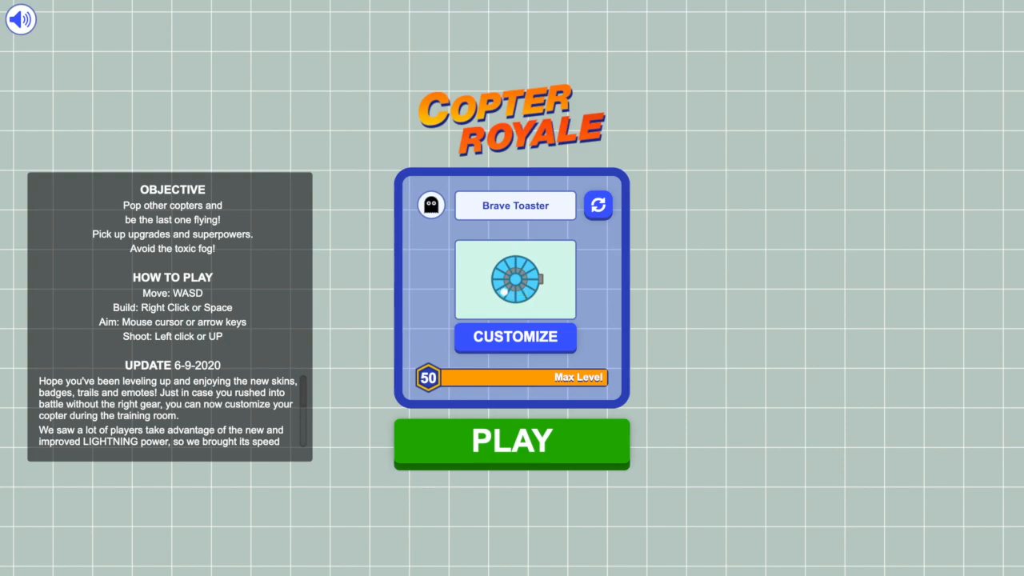
mouse_move(1015, 354)
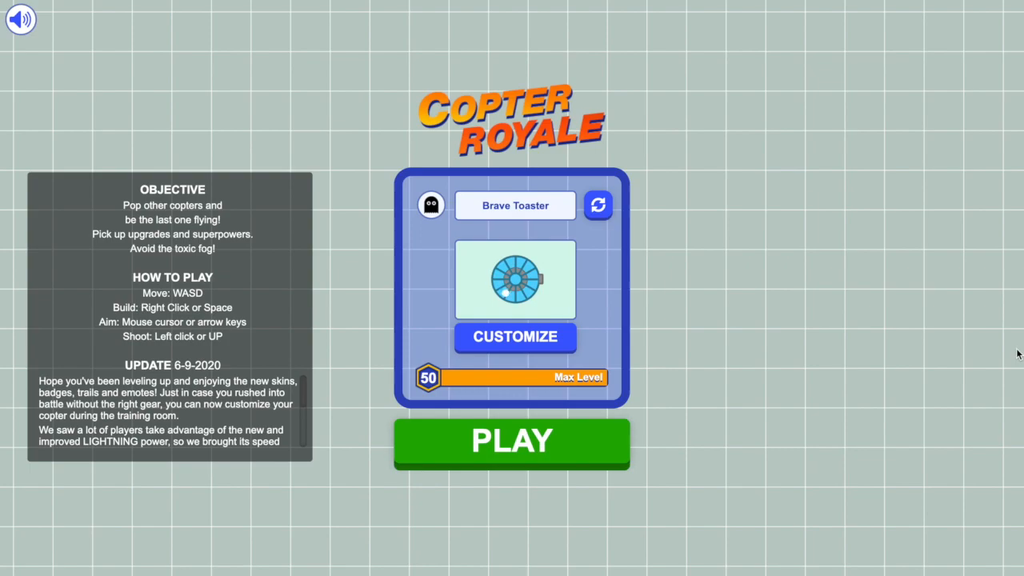
Step: Join a training room from the lobby, with the dev cheat panel on the left
left_click(512, 441)
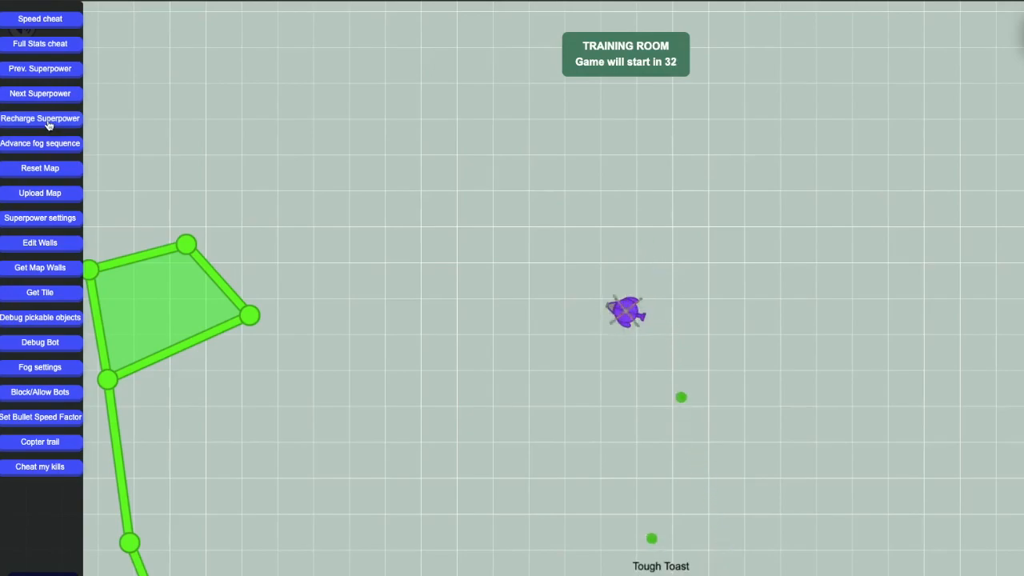
Step: Cycle the dev panel superpower settings from Dual Shot through Boost and Teleport to Dash
left_click(40, 217)
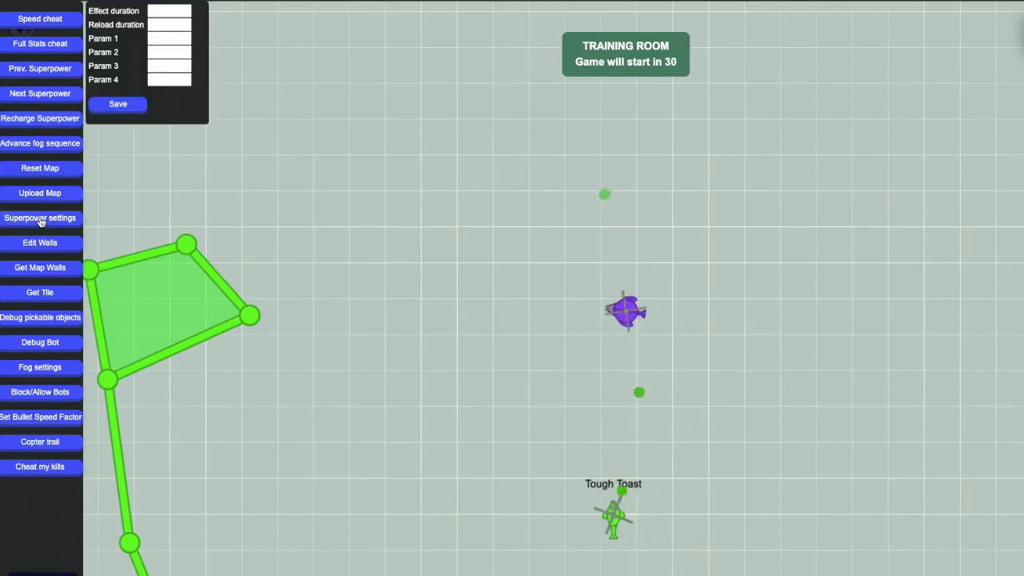
left_click(40, 94)
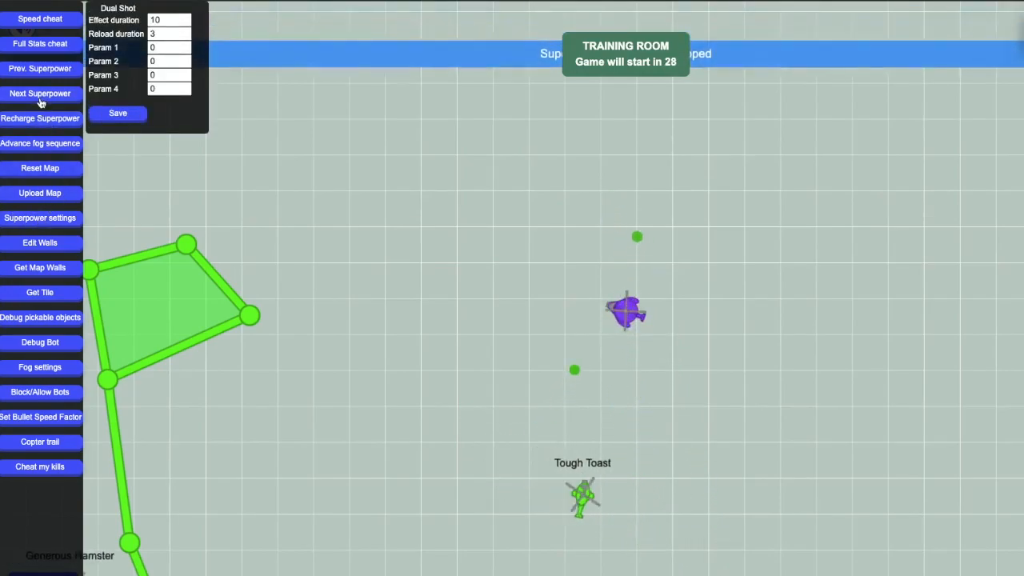
left_click(39, 94)
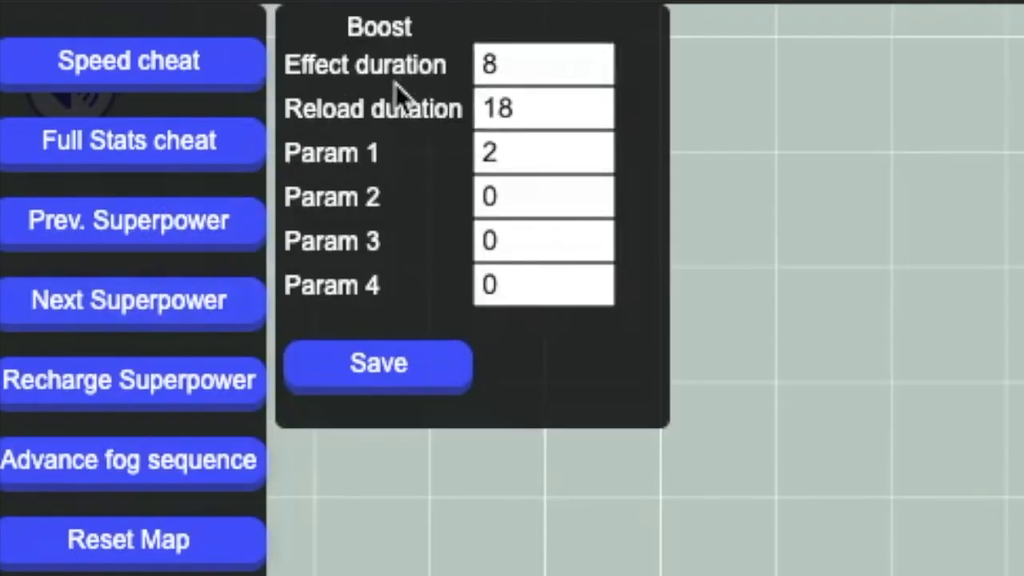
mouse_move(420, 128)
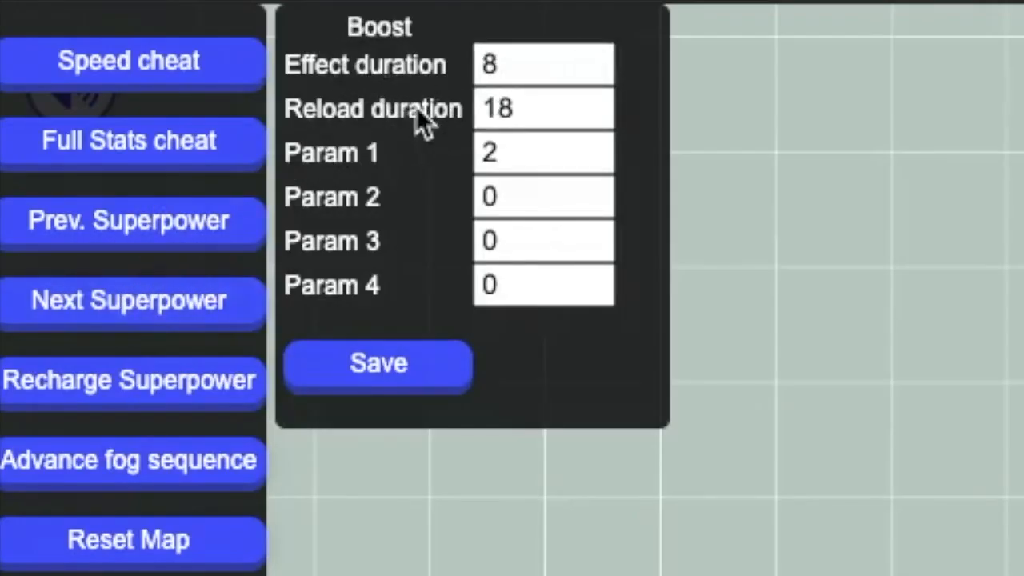
mouse_move(376, 172)
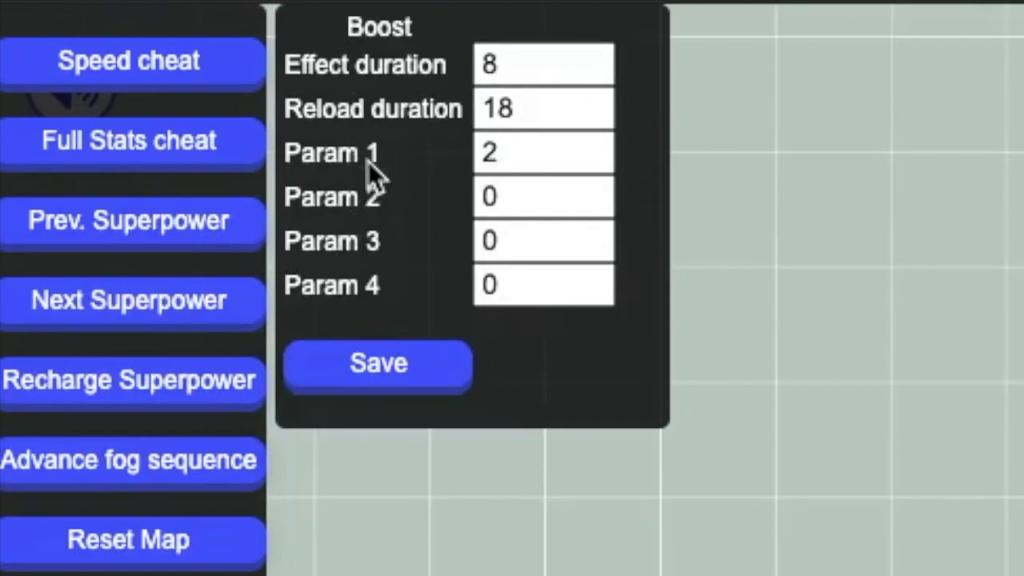
mouse_move(369, 252)
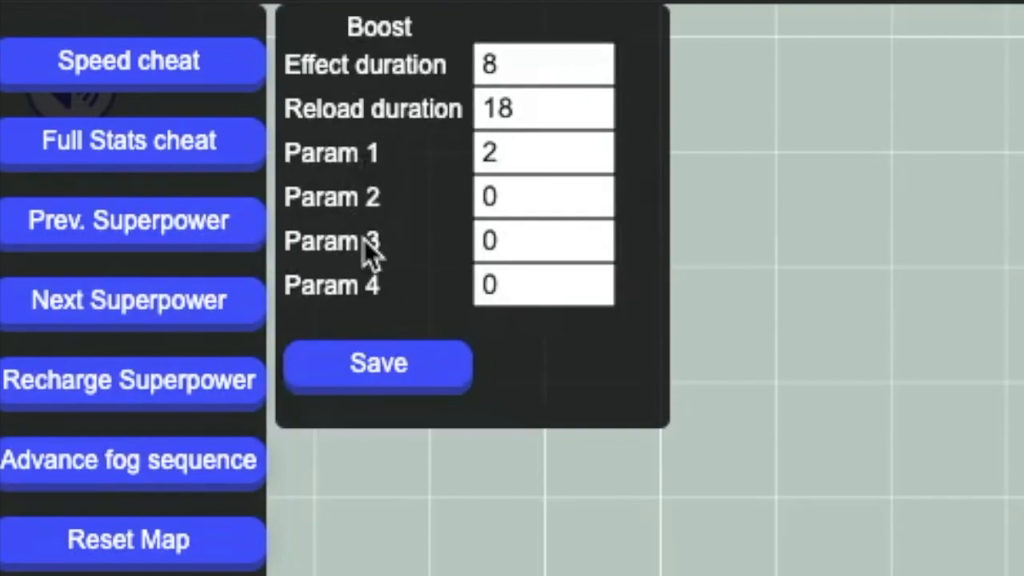
left_click(132, 302)
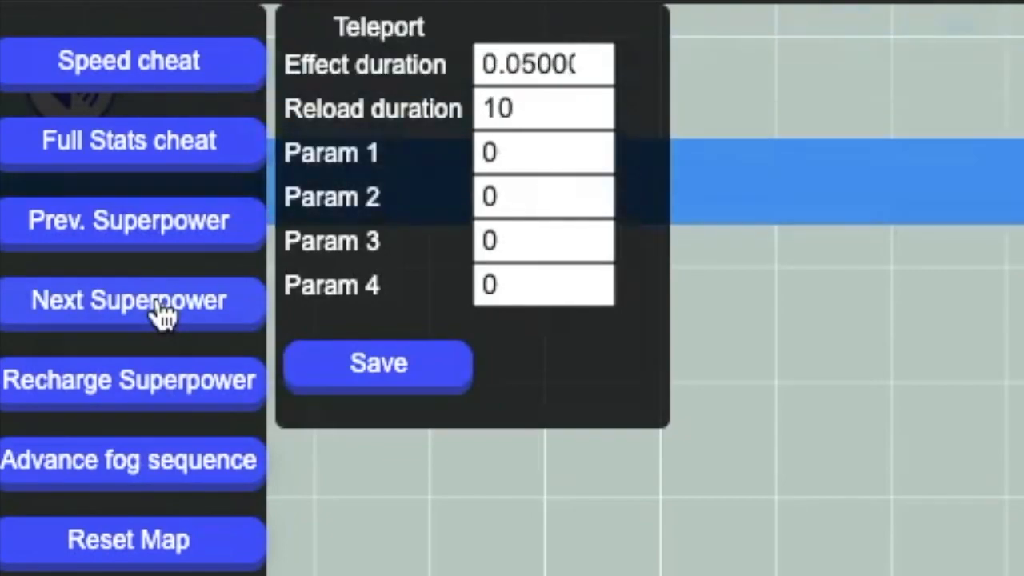
left_click(132, 300)
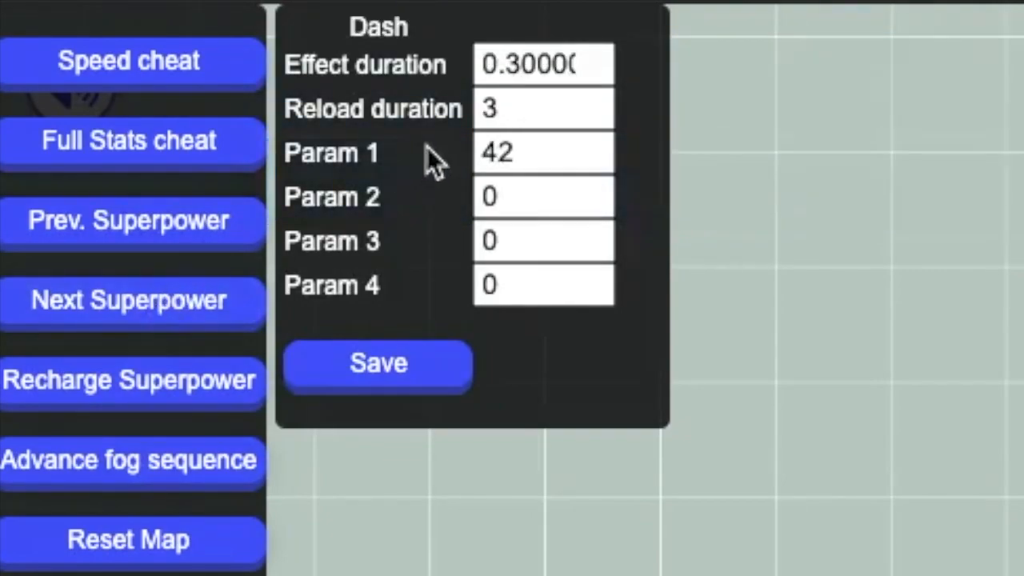
left_click(543, 108)
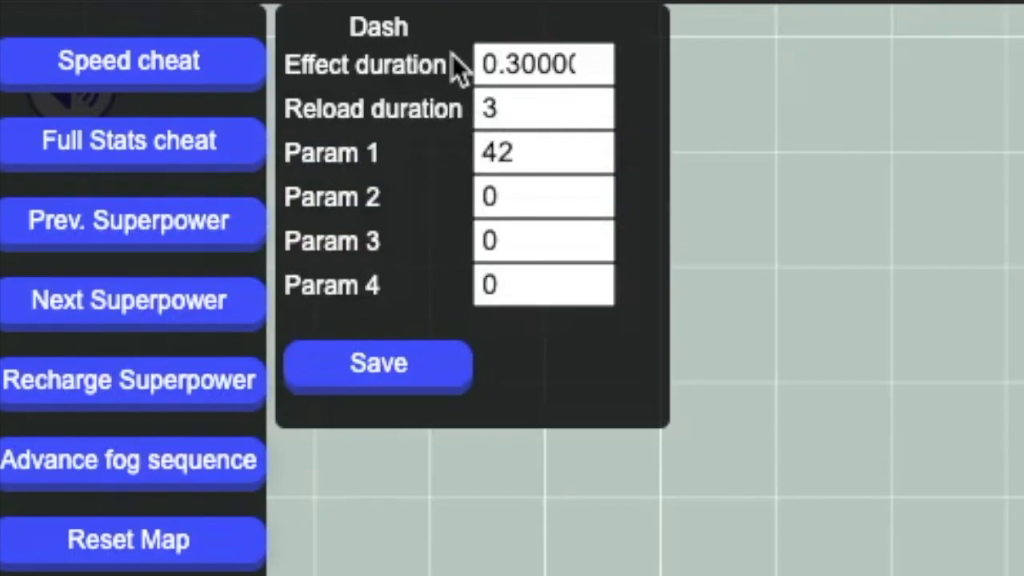
mouse_move(352, 180)
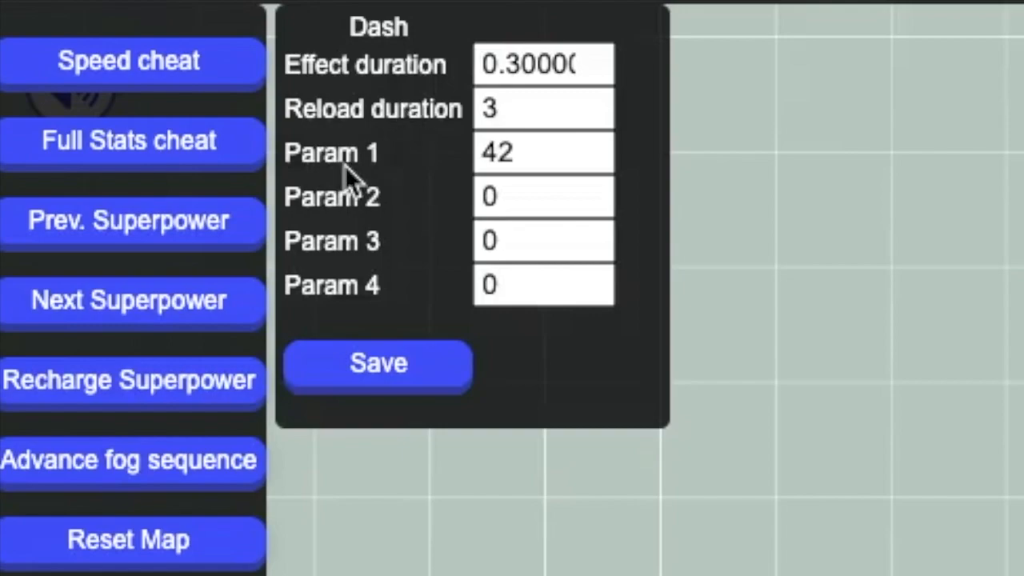
mouse_move(400, 168)
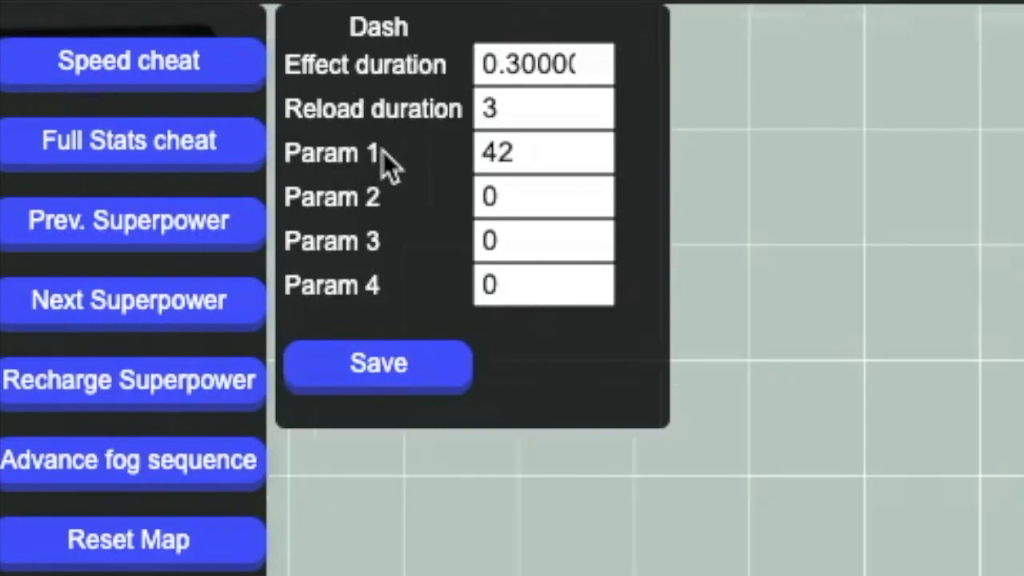
left_click(519, 108)
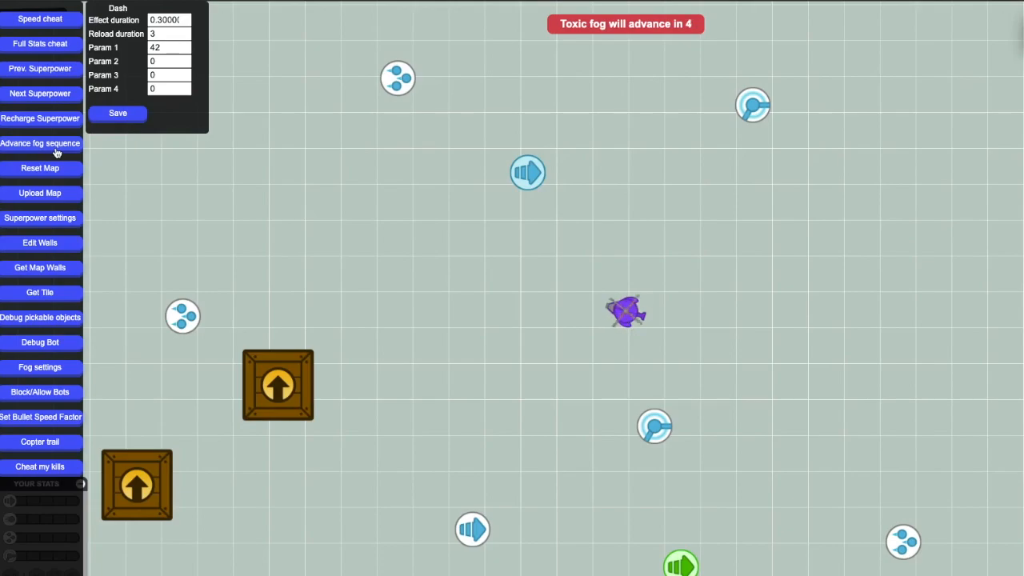
Step: Trigger Advance fog sequence in the dev panel so the fog starts advancing
left_click(42, 143)
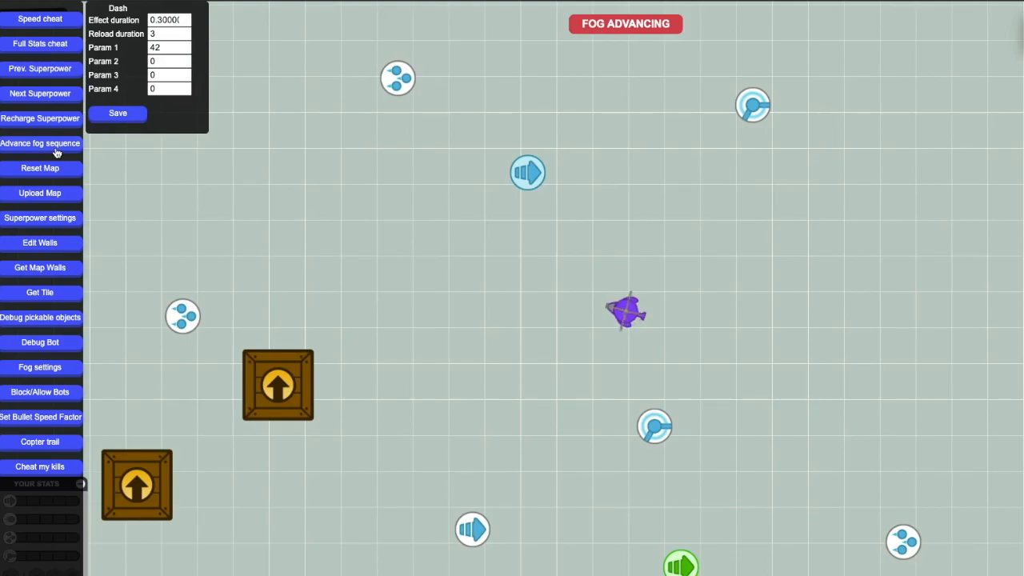
mouse_move(353, 243)
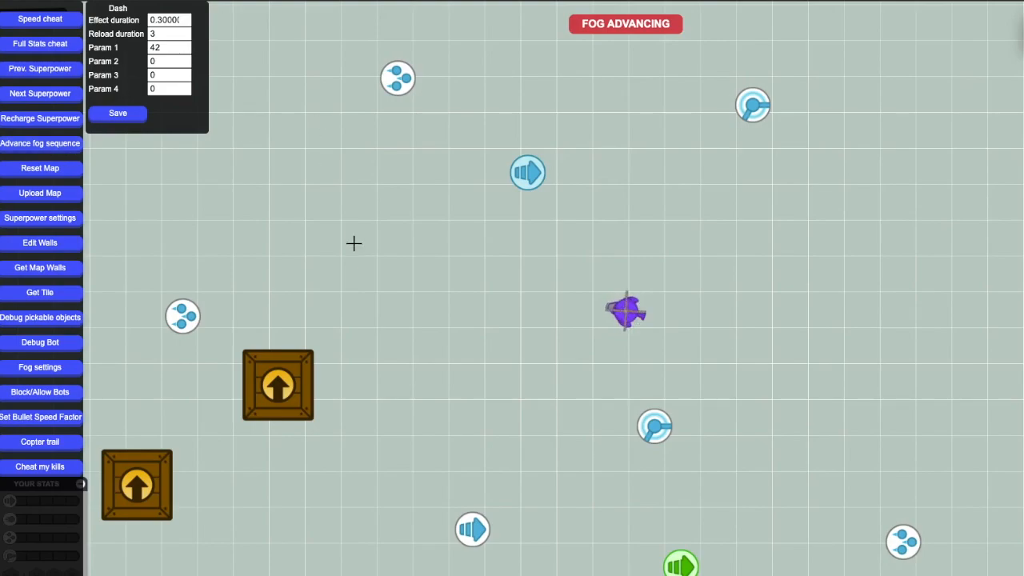
mouse_move(726, 195)
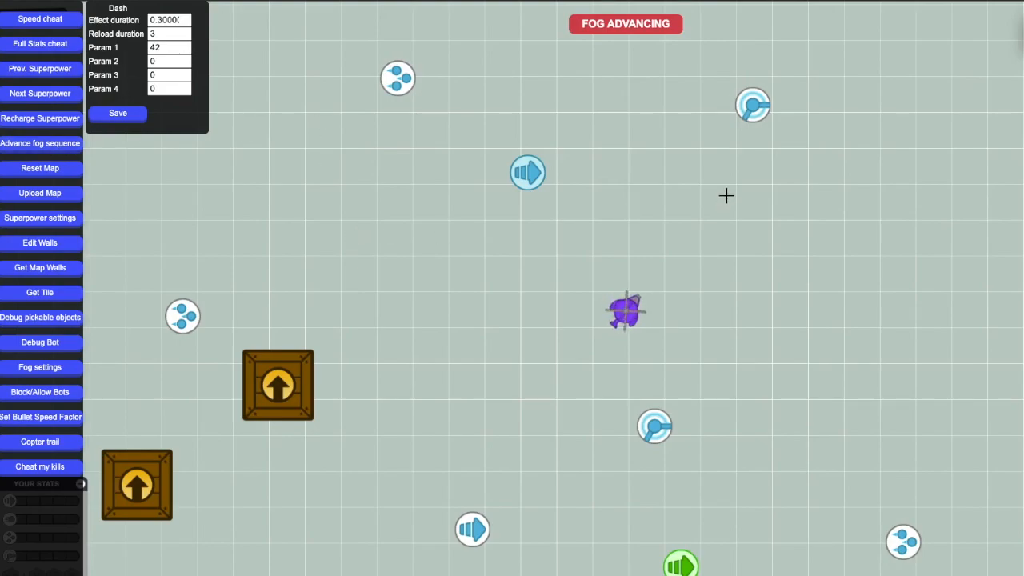
mouse_move(544, 208)
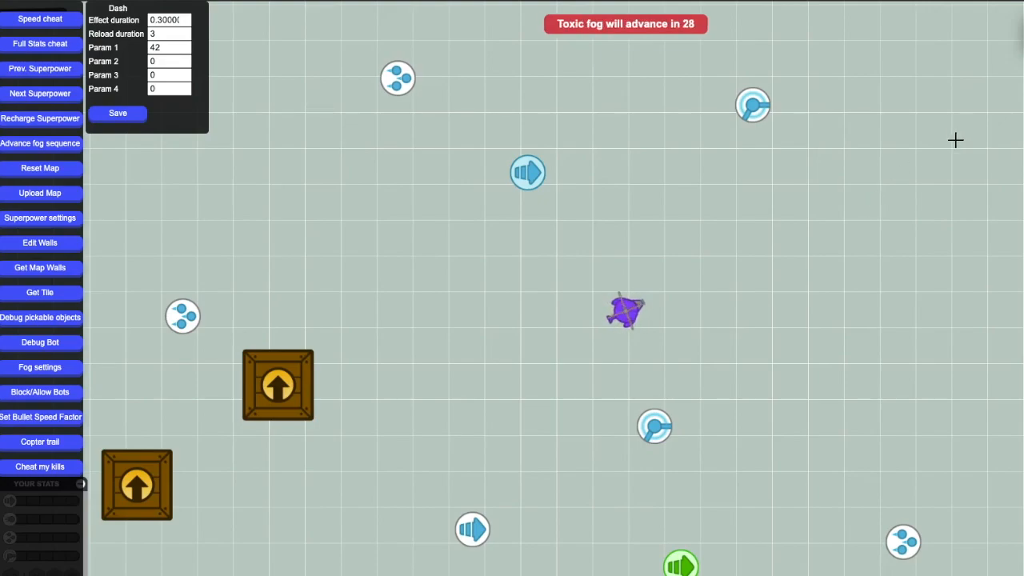
mouse_move(669, 227)
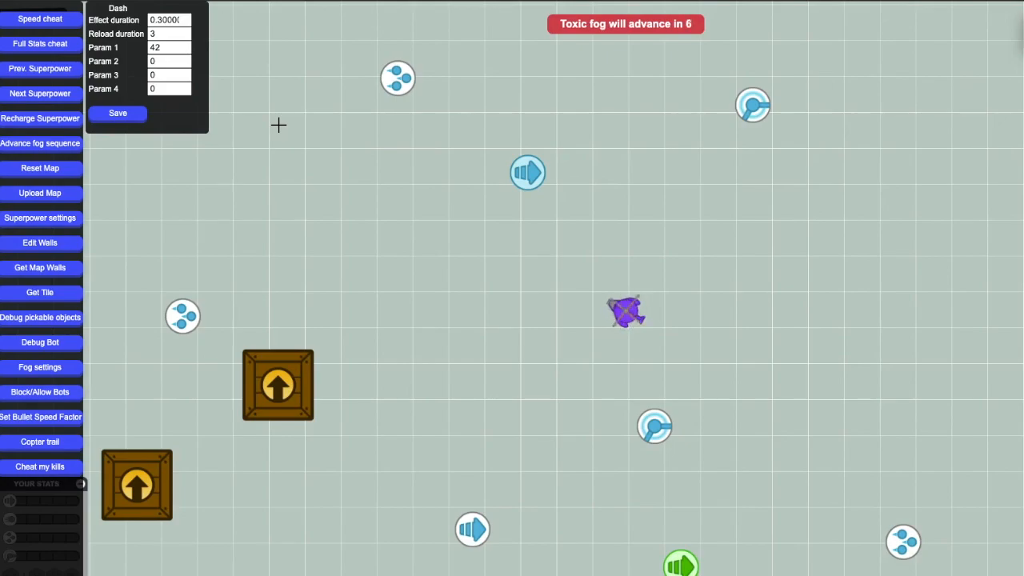
Step: Exit the training map to the lobby showing the level 50 copter
left_click(40, 93)
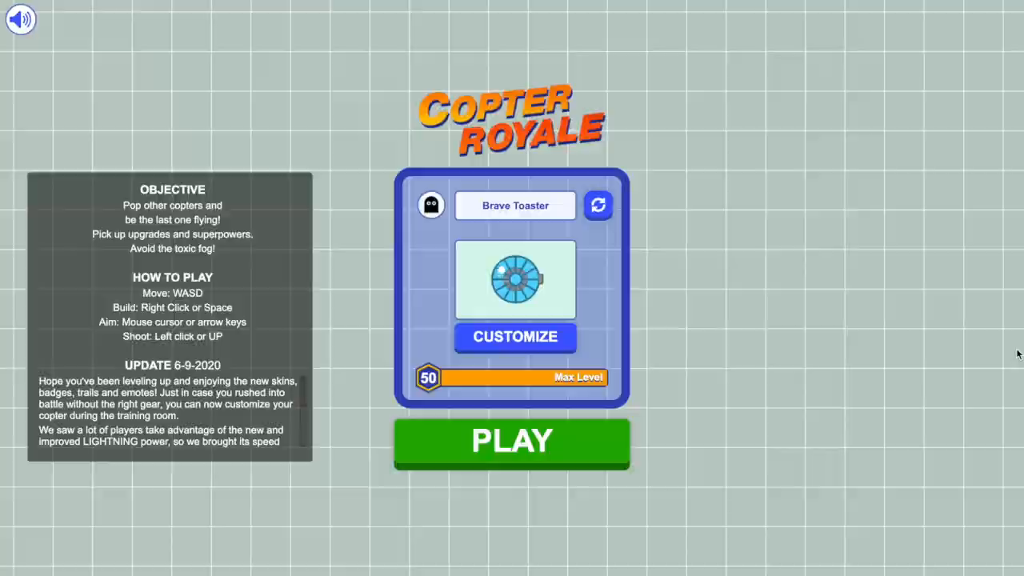
left_click(512, 442)
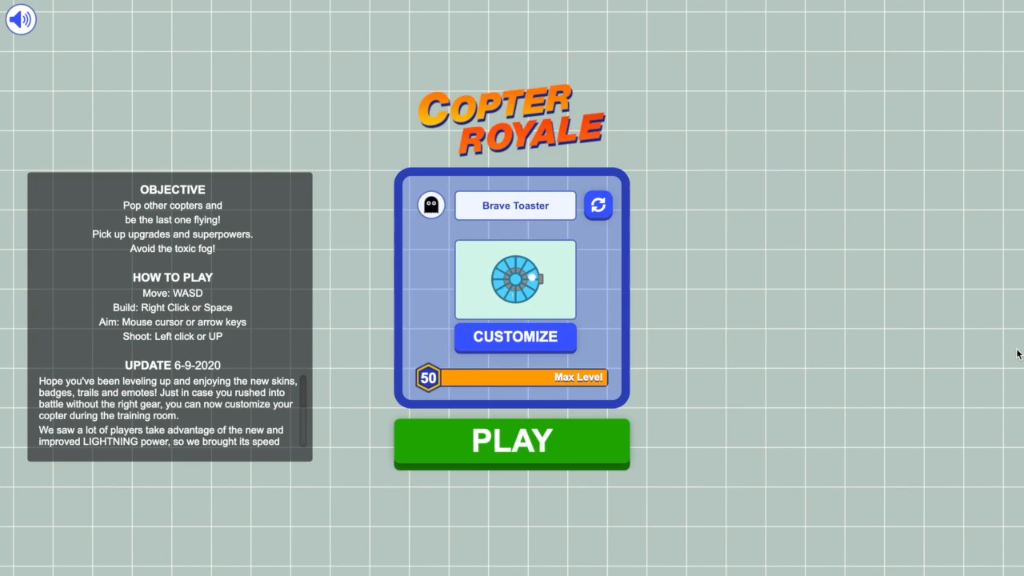
left_click(511, 442)
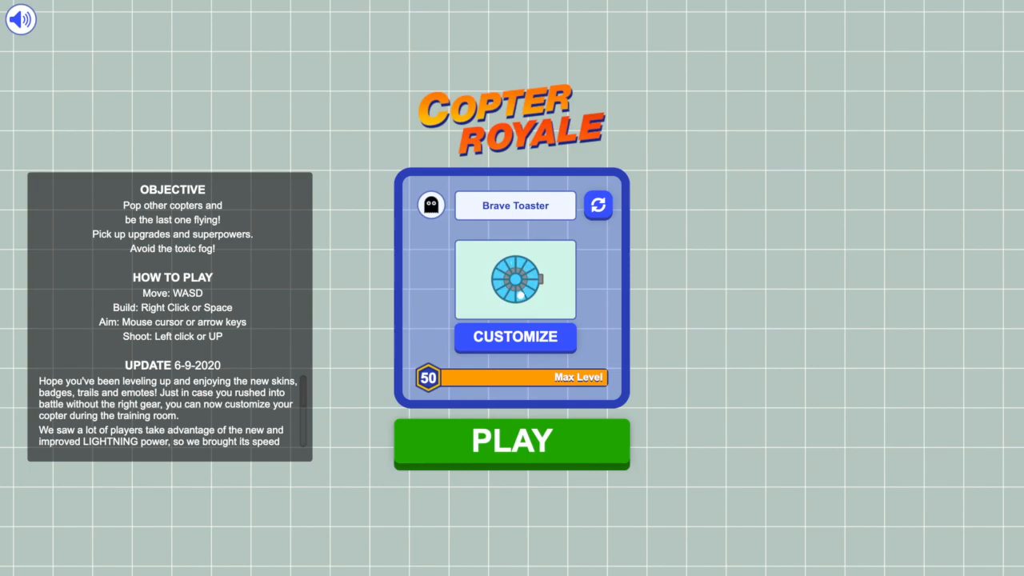
mouse_move(1014, 354)
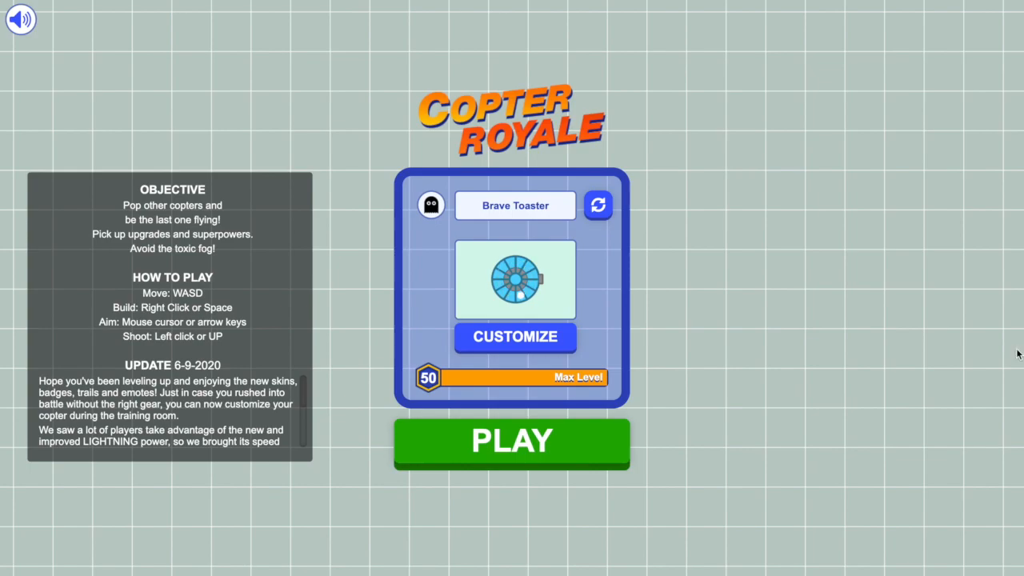